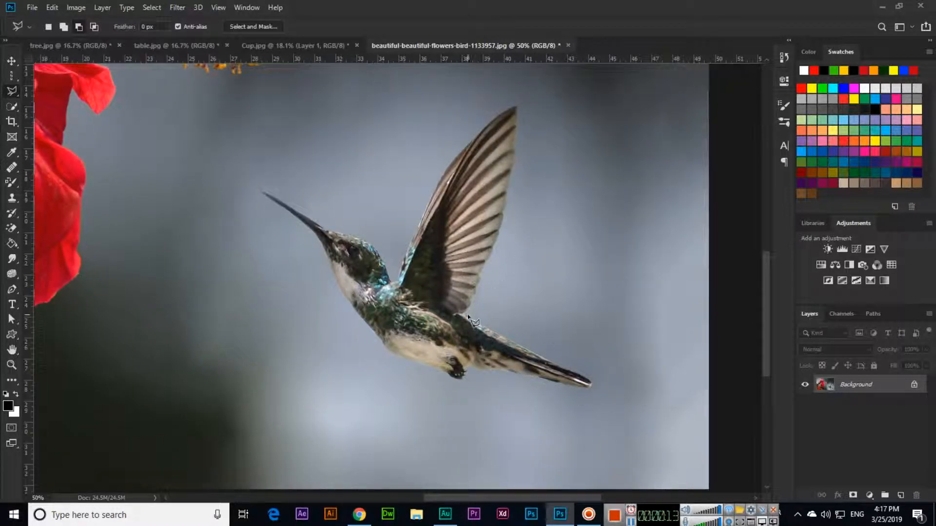
mouse_move(484, 304)
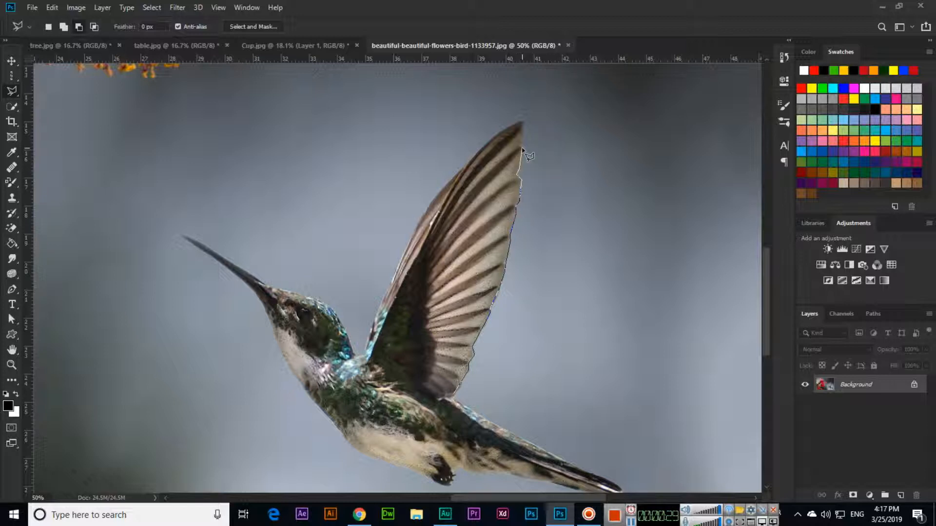
mouse_move(480, 164)
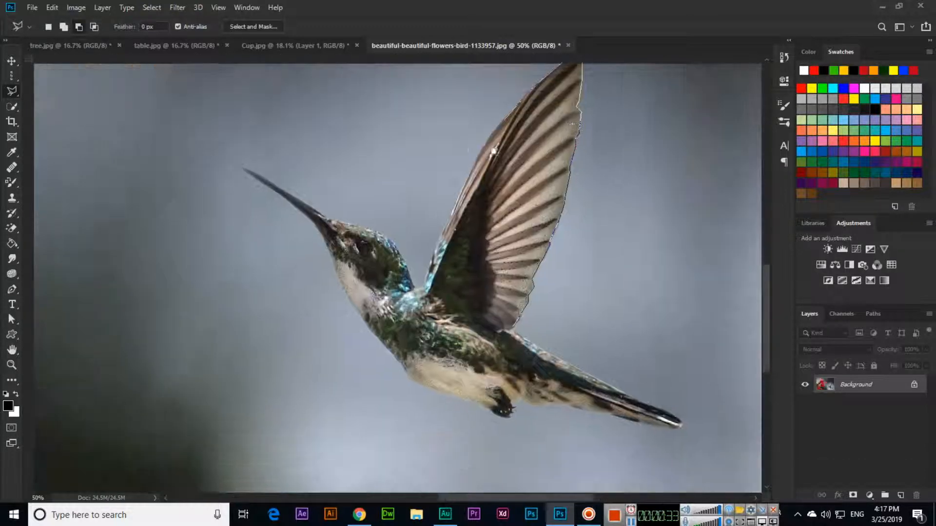
Step: Toggle the rulers while tracing the Polygonal Lasso outline around the hummingbird
key("Ctrl+R")
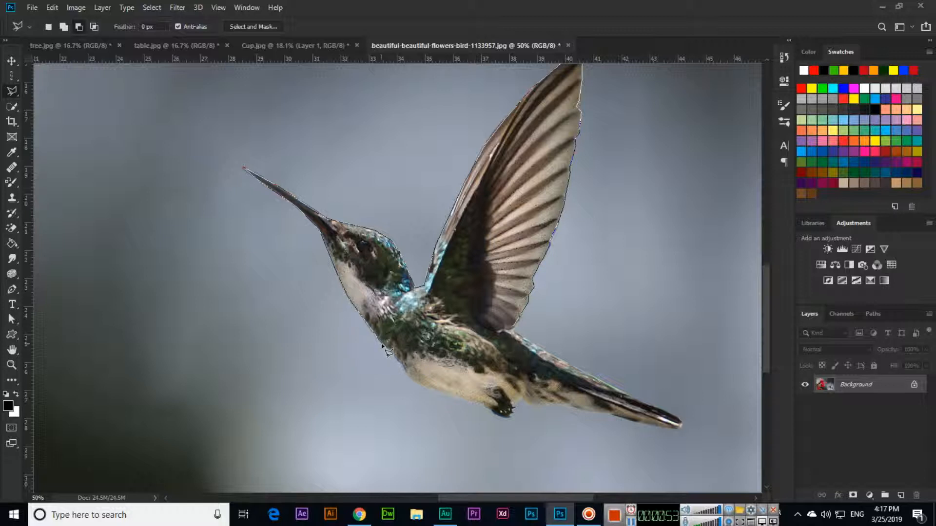
mouse_move(406, 380)
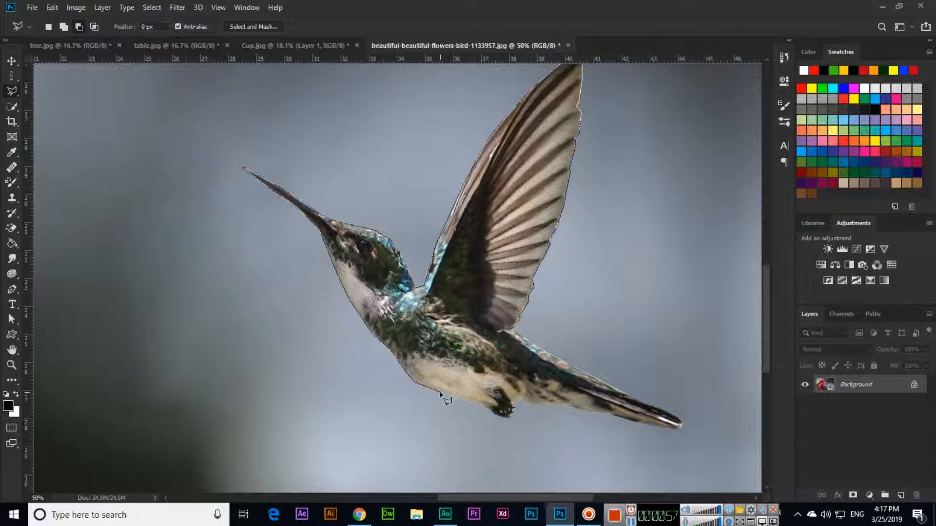
mouse_move(500, 436)
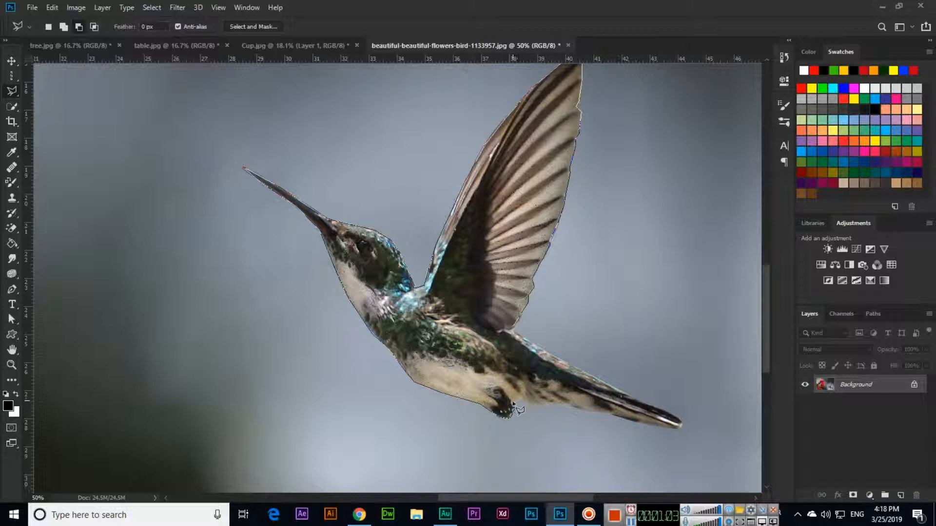
mouse_move(557, 424)
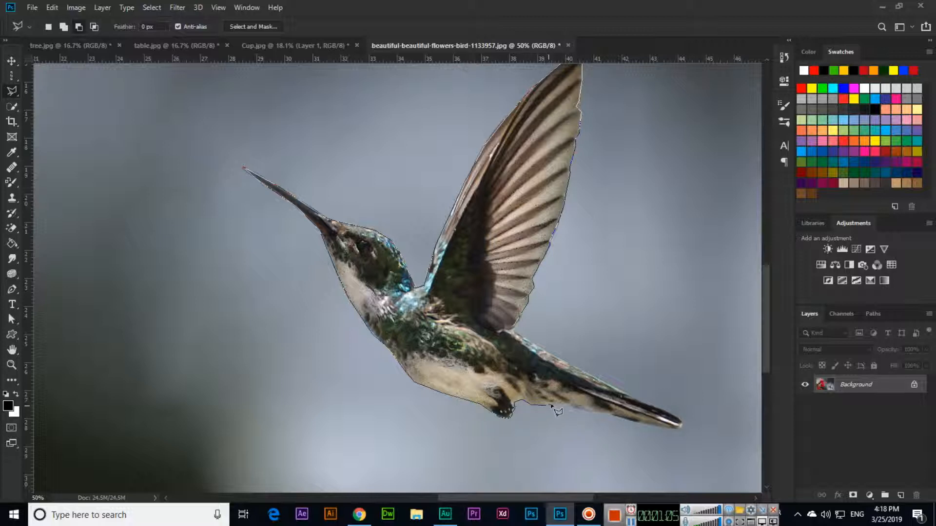
mouse_move(597, 419)
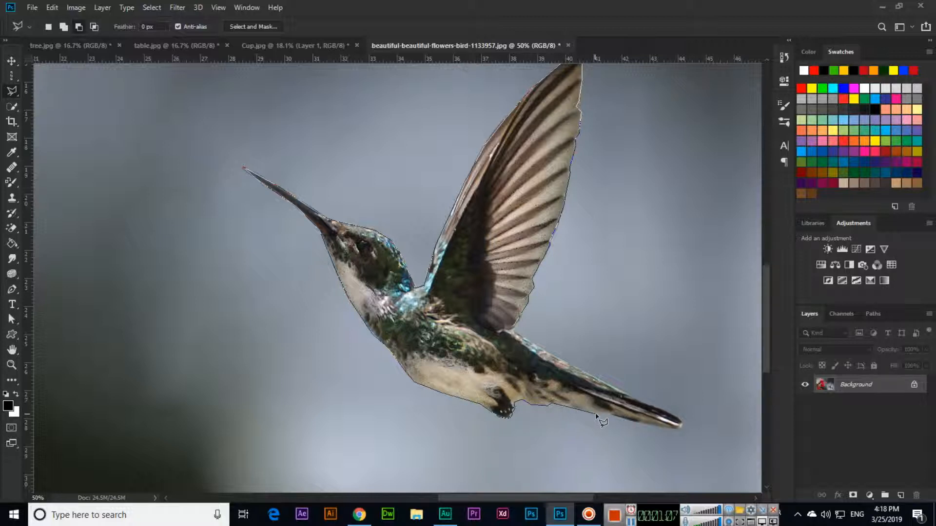
mouse_move(634, 438)
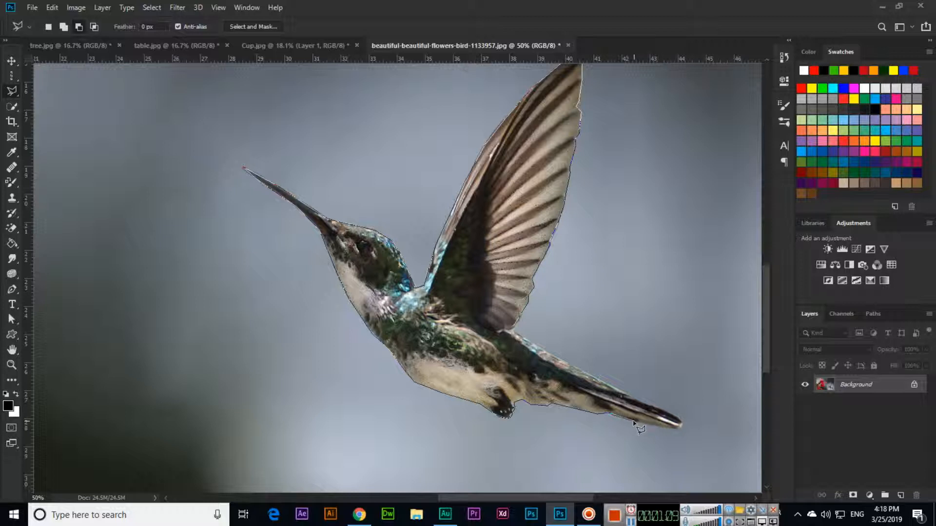
mouse_move(678, 439)
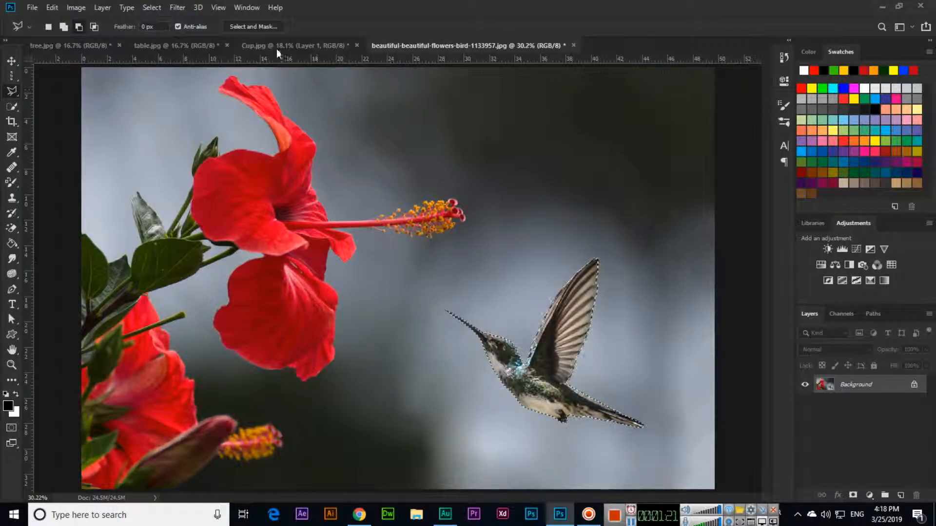
Step: Copy the selected hummingbird into Cup.jpg as Layer 2, then return to the flower photo
left_click(273, 45)
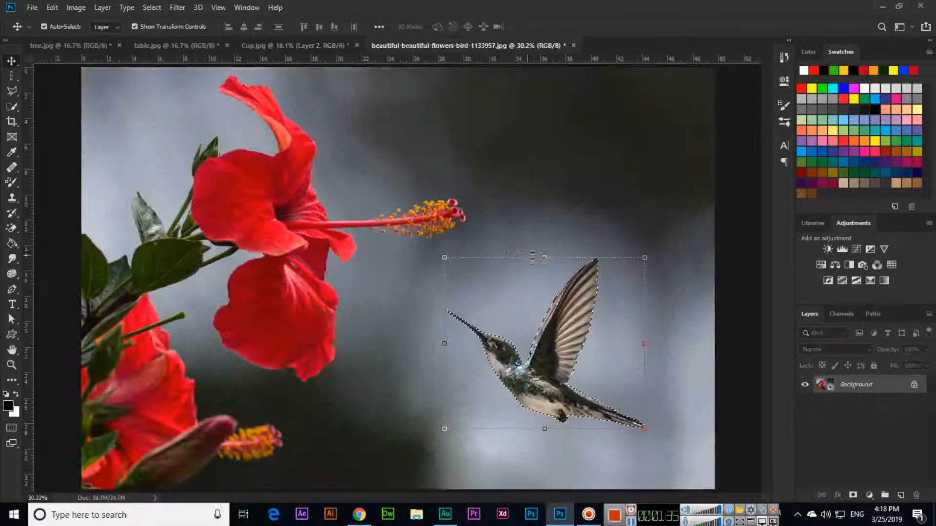
left_click(293, 45)
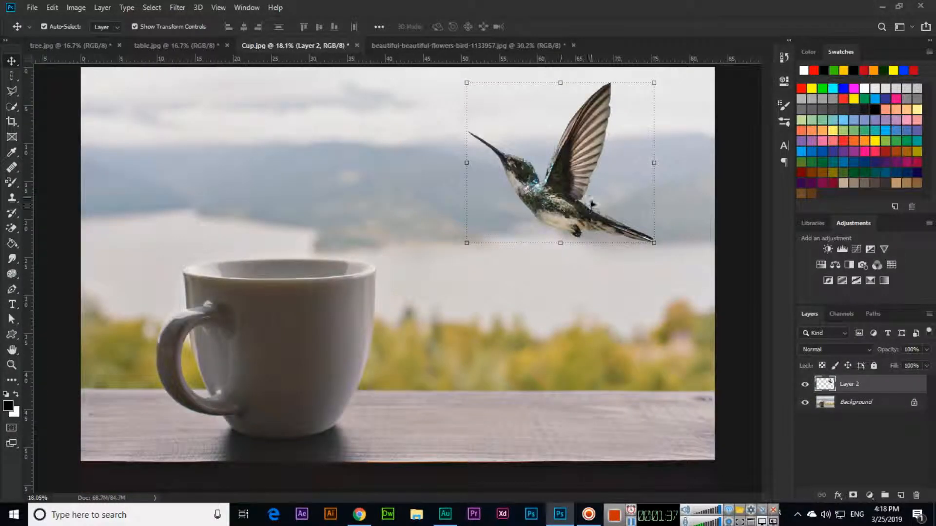
left_click(467, 44)
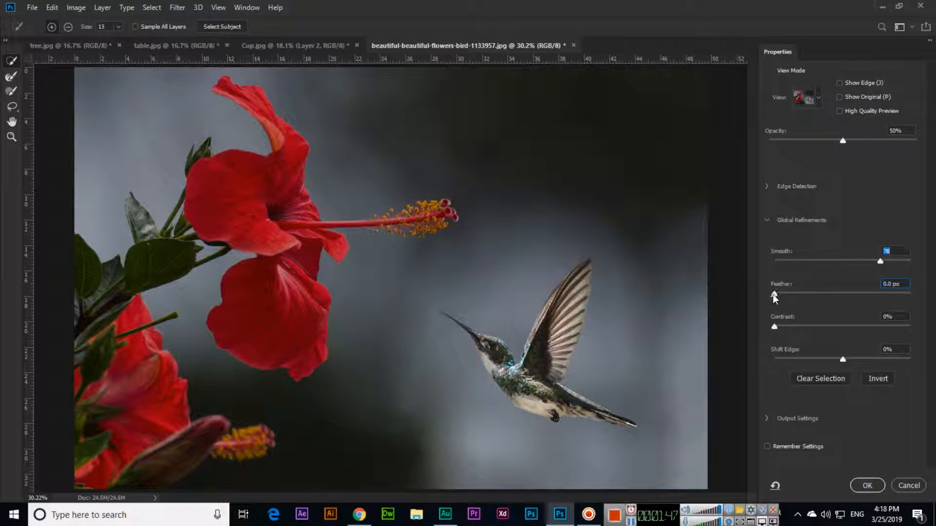
Step: Refine the selection edge with Smooth 78, Feather 133.1 px and Contrast 45%, and apply it
left_click_drag(774, 294, 887, 294)
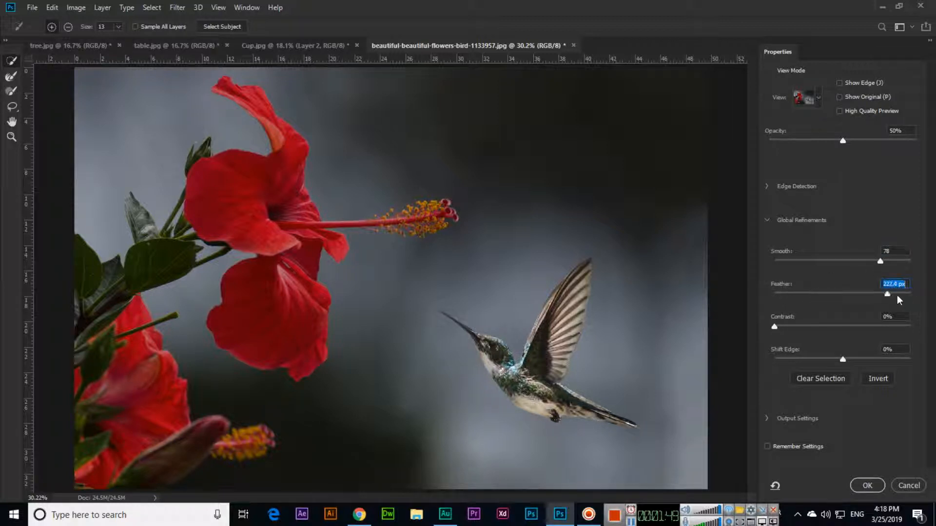
left_click_drag(887, 293, 852, 294)
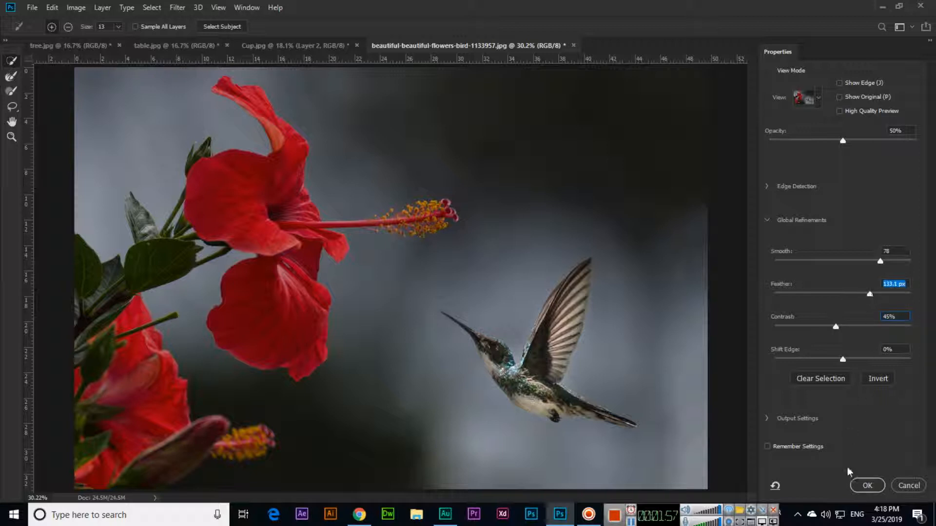
left_click(867, 485)
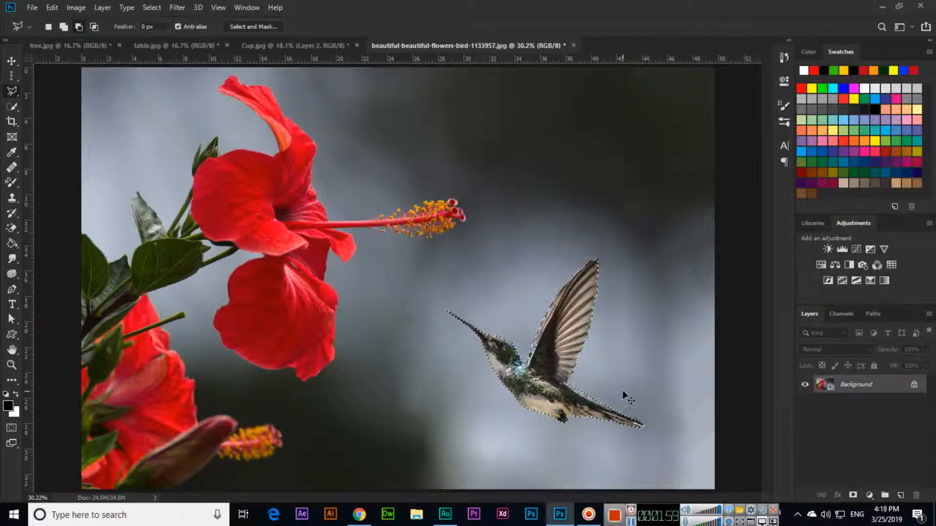
Step: Paste the bird into Cup.jpg as Layer 3 over the cup, enlarge both birds, and return to the flower photo
left_click(300, 45)
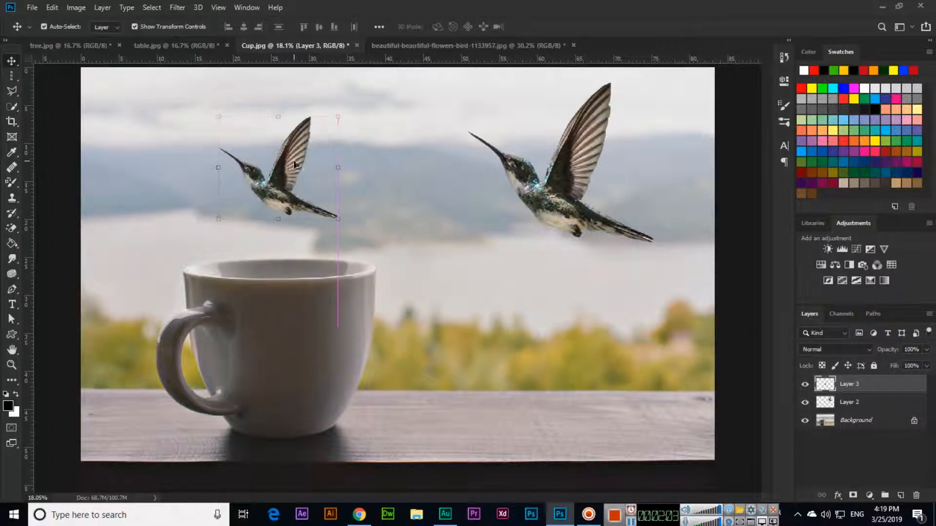
left_click_drag(338, 218, 386, 262)
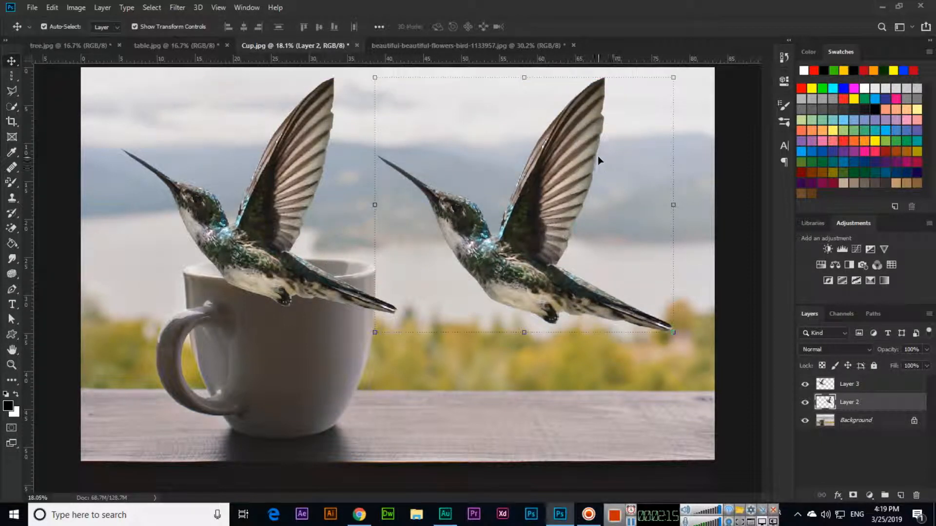
mouse_move(327, 160)
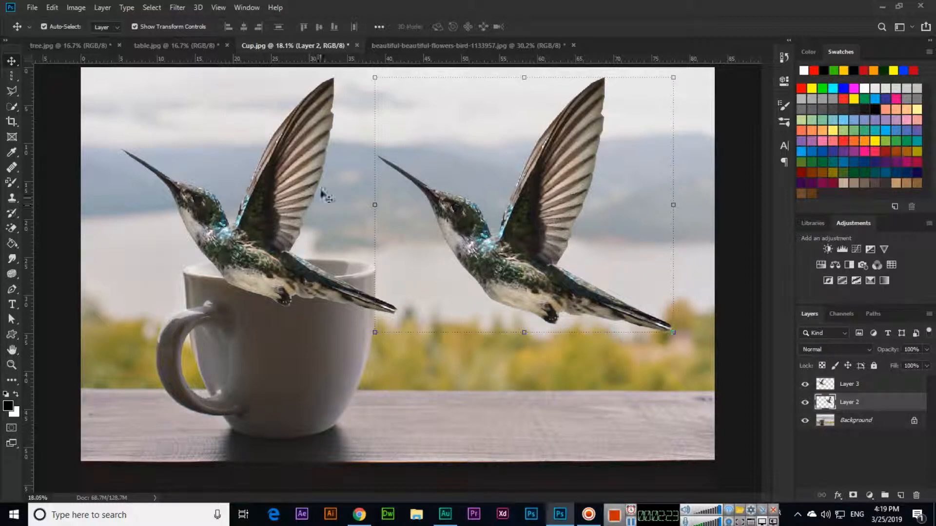
left_click(475, 43)
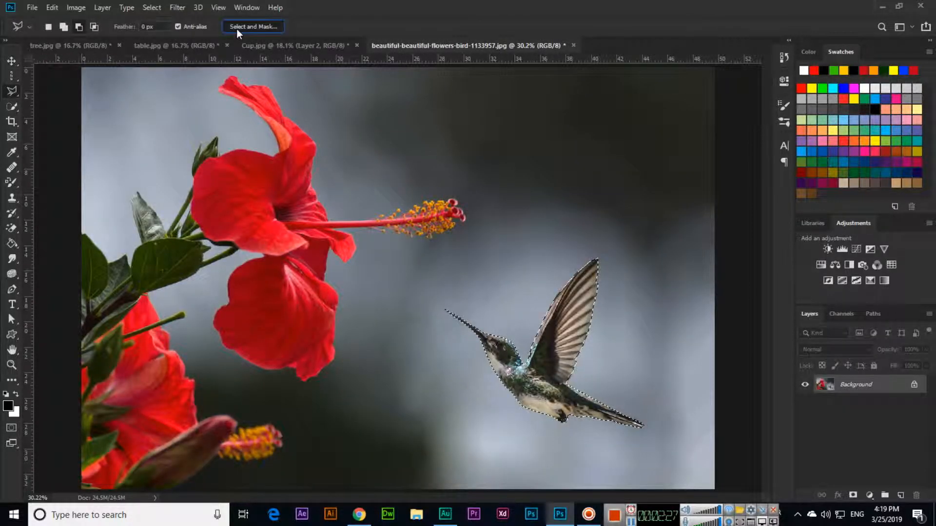
Step: Re-refine the selection edge with Smooth 0 and a 276.2 px feather, and apply it
left_click(254, 26)
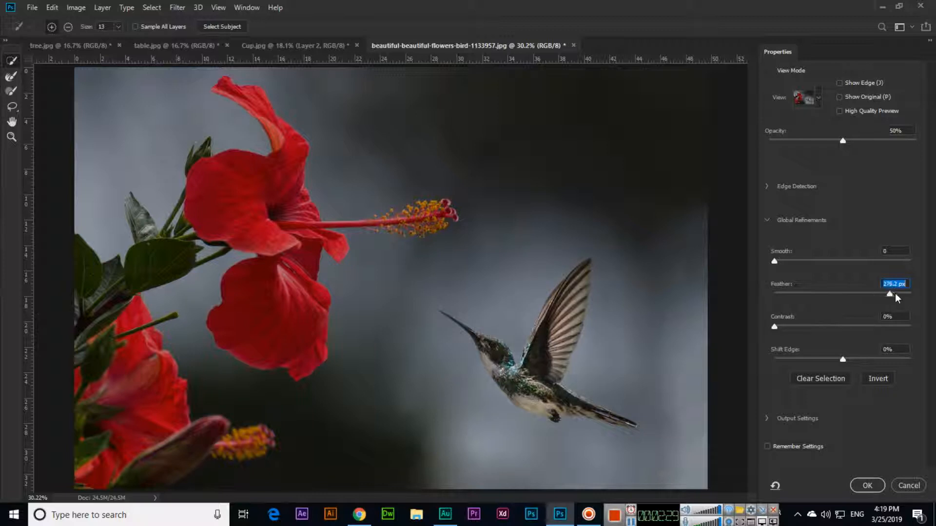
left_click(867, 486)
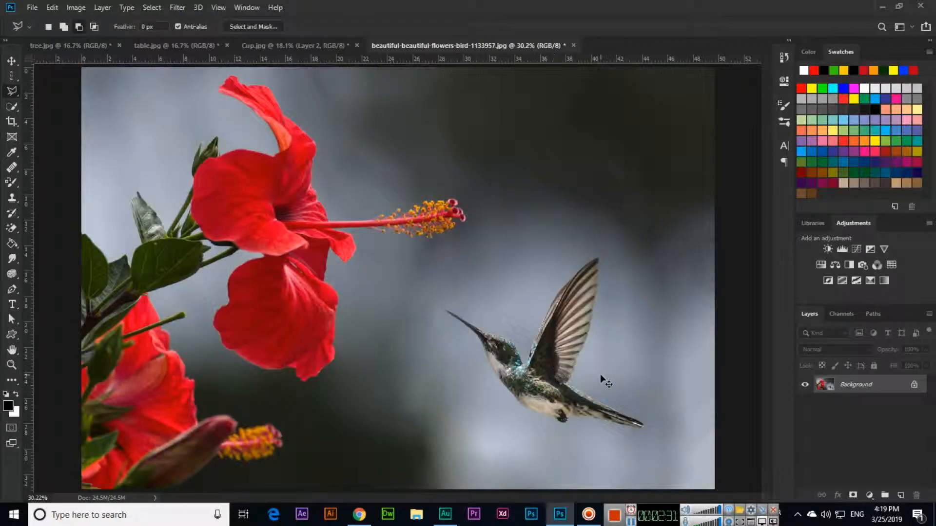
mouse_move(588, 349)
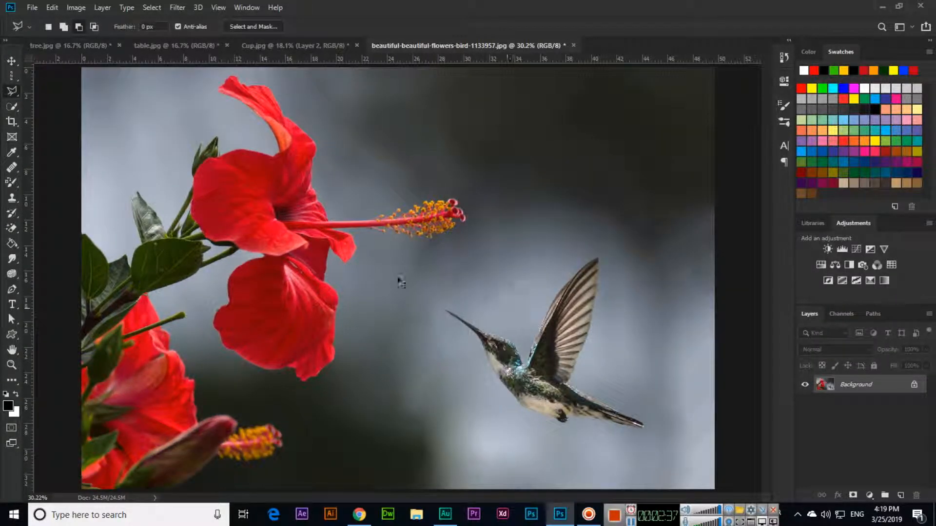
Step: Switch to Cup.jpg to paste the feathered bird as Layer 4 and enlarge the Layer 2 bird
left_click(253, 26)
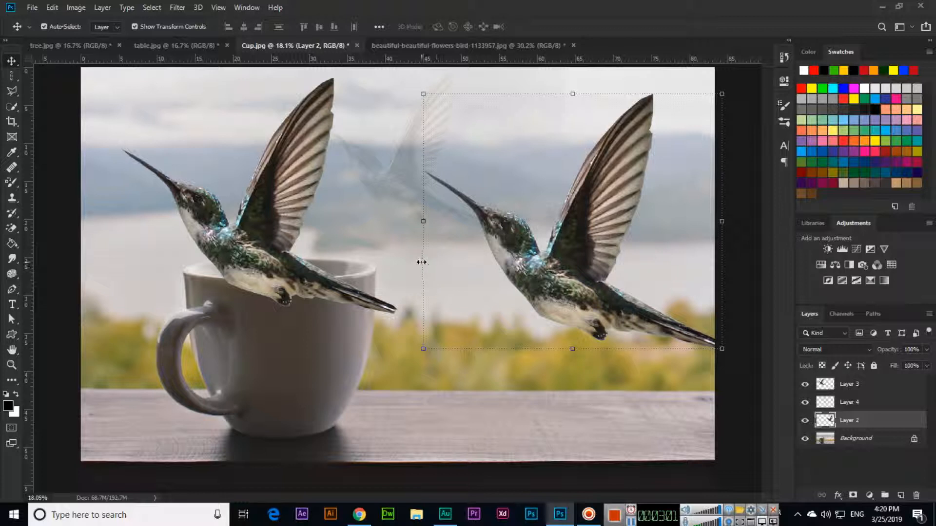
mouse_move(269, 78)
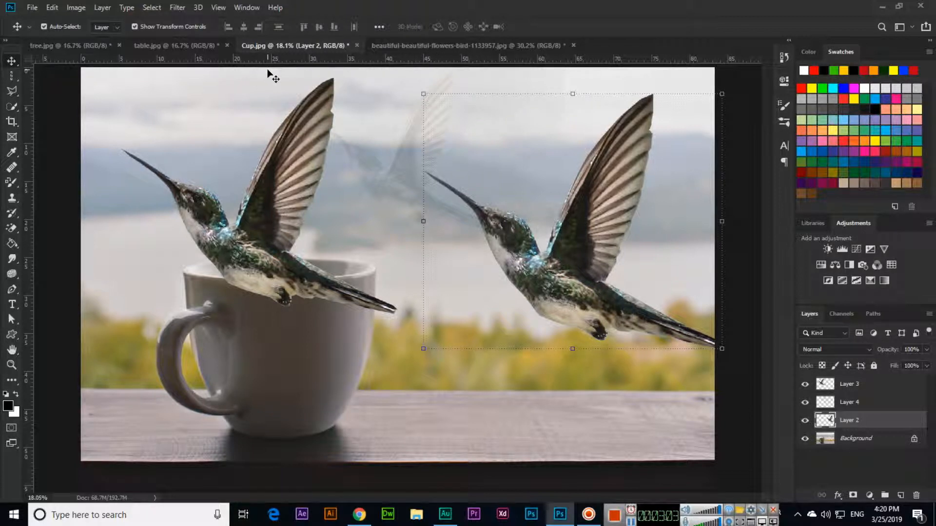